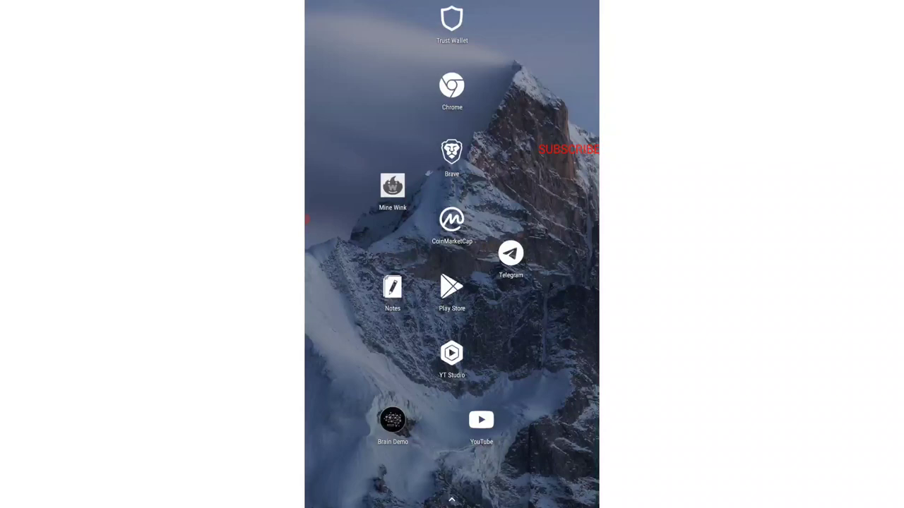
Launch Mine Wink to view its 26.92 WIN mining revenue and recent sessions.
{"action": "left_click", "coordinate": [393, 185]}
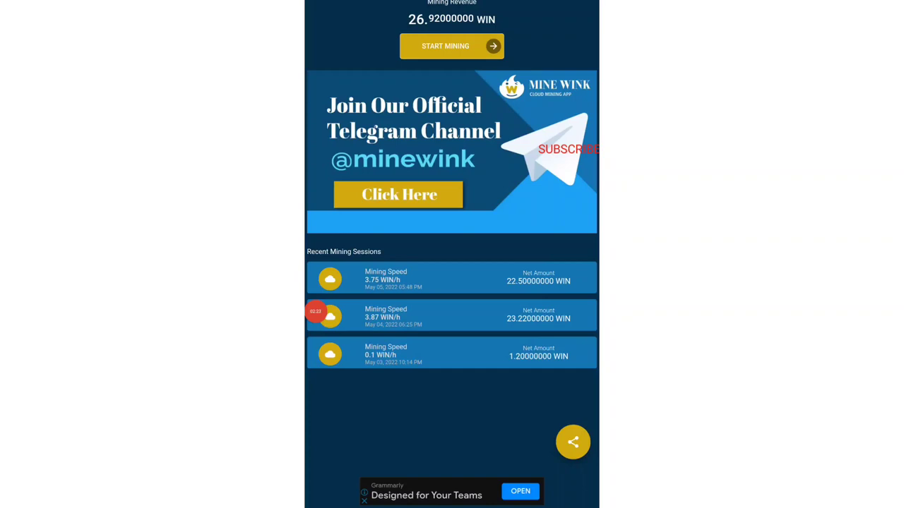
Exit Mine Wink back to the Android home screen.
{"action": "left_click", "coordinate": [452, 46]}
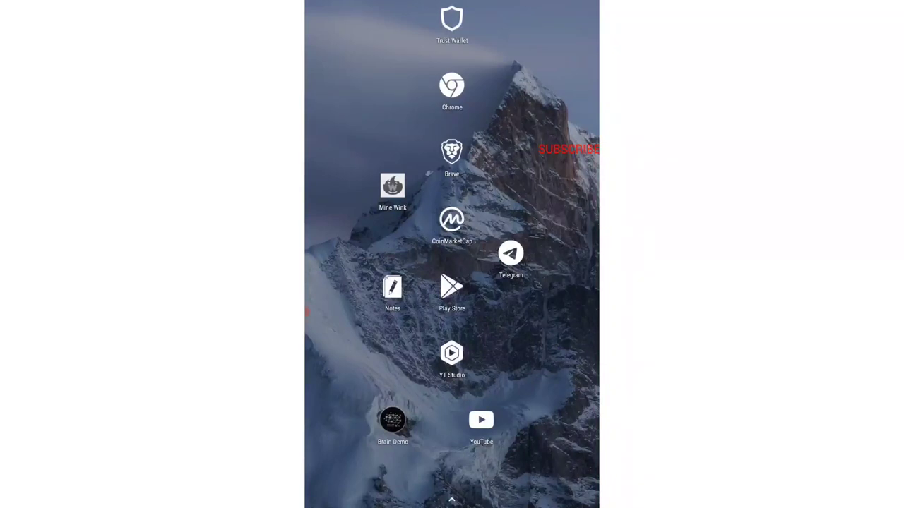
Launch Mine Shiba from the home screen to reach its Google sign-in screen.
{"action": "left_click", "coordinate": [393, 185]}
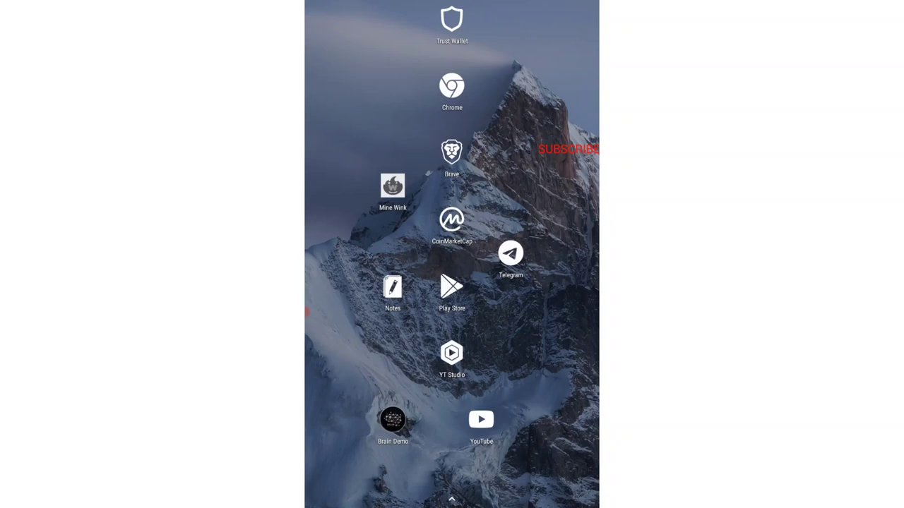
{"action": "left_click", "coordinate": [392, 191]}
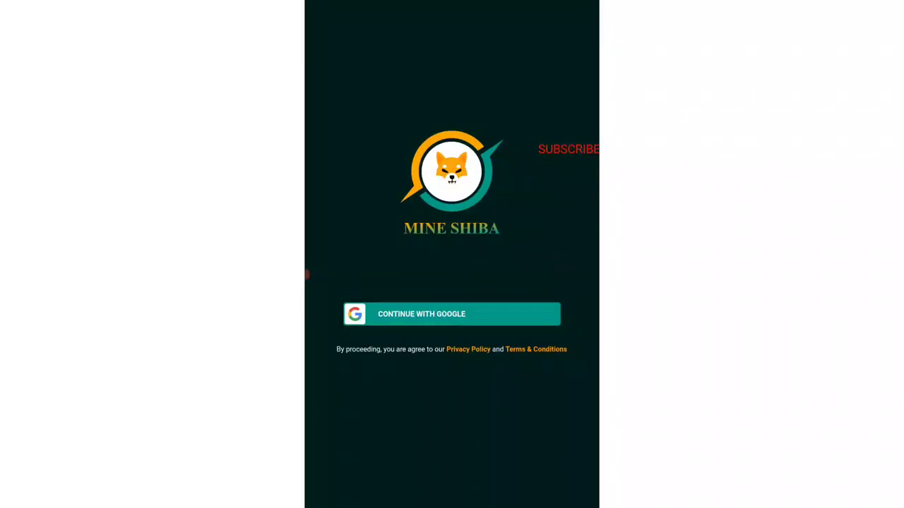
Sign in to Mine Shiba with Google to reach the registration form.
{"action": "left_click", "coordinate": [451, 315]}
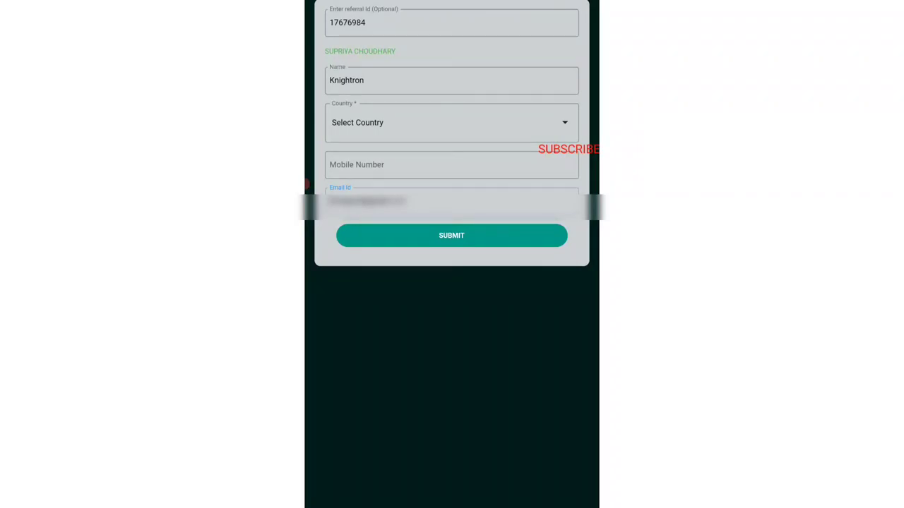
Submit the registration form, bringing up the Spin of Chance notice.
{"action": "left_click", "coordinate": [451, 235]}
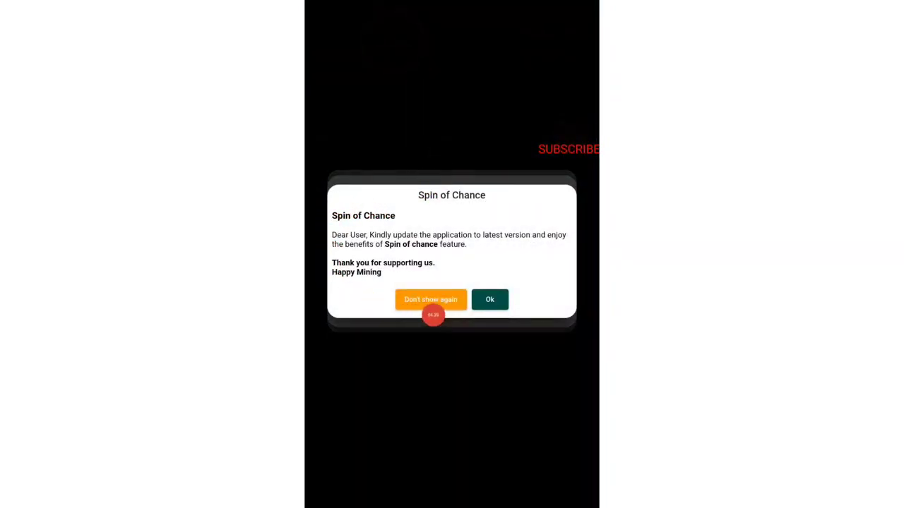
Dismiss the Spin of Chance notice and open the wallet page showing zero balance.
{"action": "left_click", "coordinate": [489, 299]}
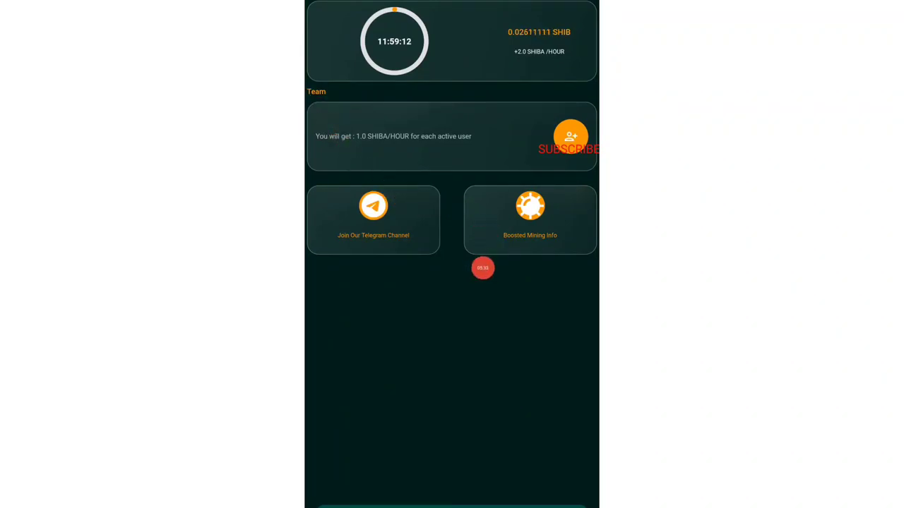
{"action": "left_click", "coordinate": [530, 219]}
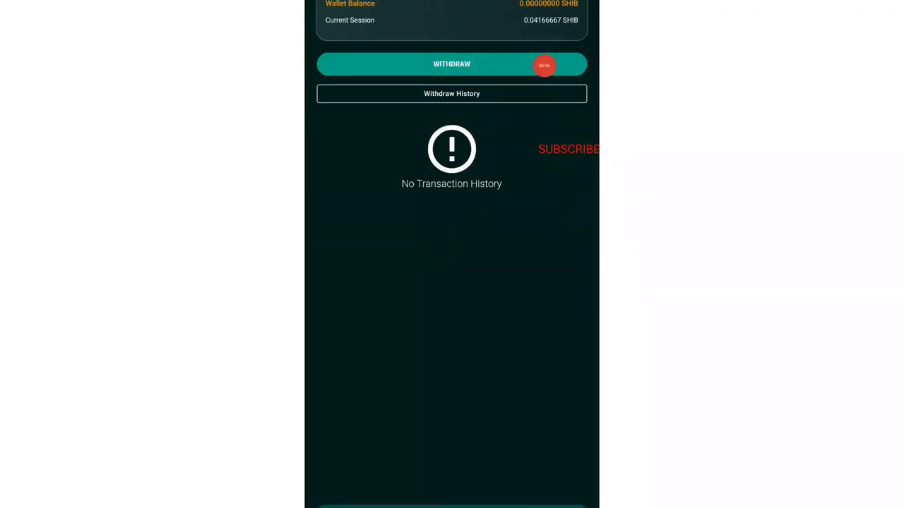
Open the withdrawal form and its Select Network sheet.
{"action": "left_click", "coordinate": [451, 64]}
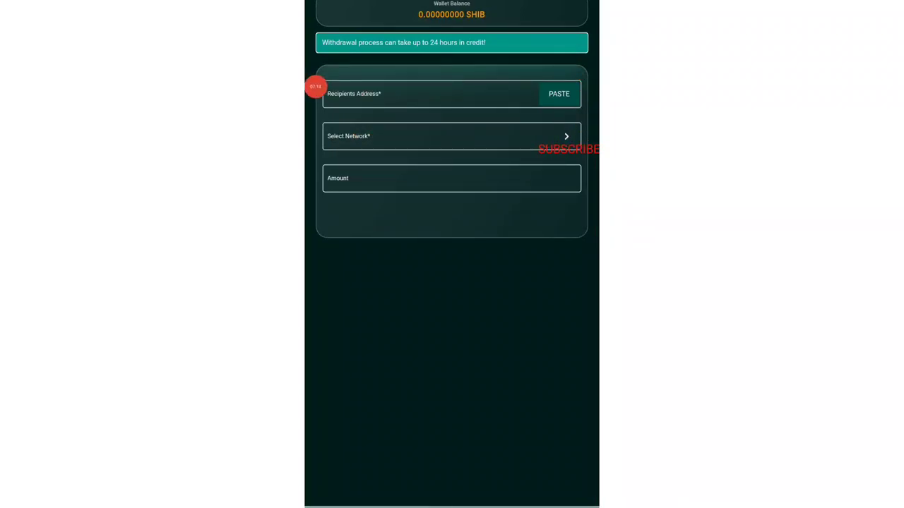
{"action": "left_click", "coordinate": [451, 136]}
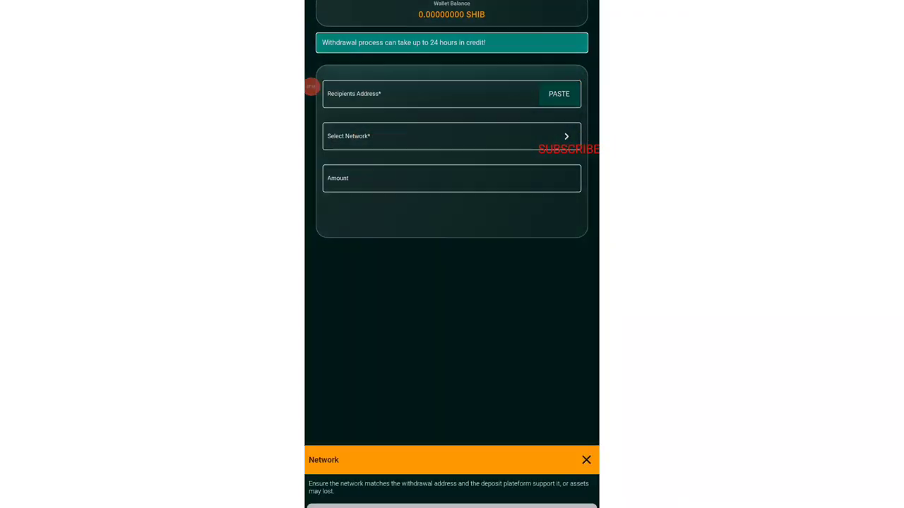